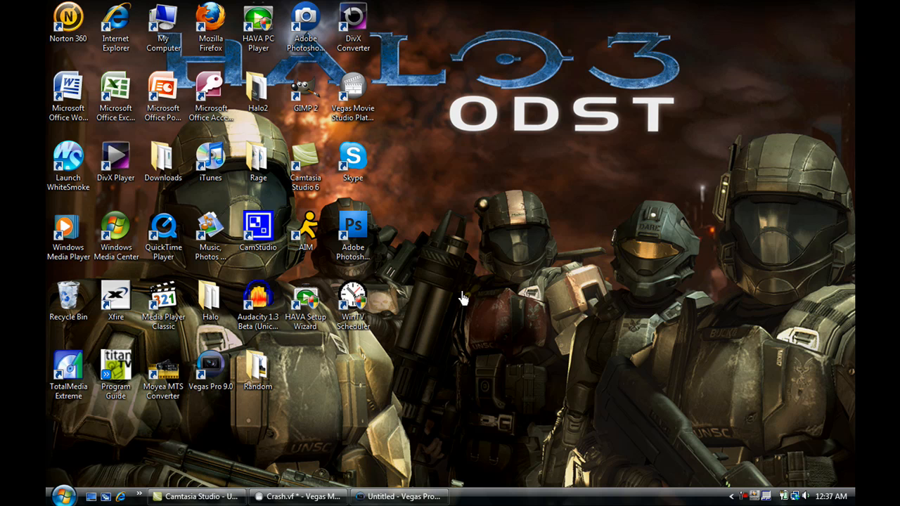
mouse_move(317, 468)
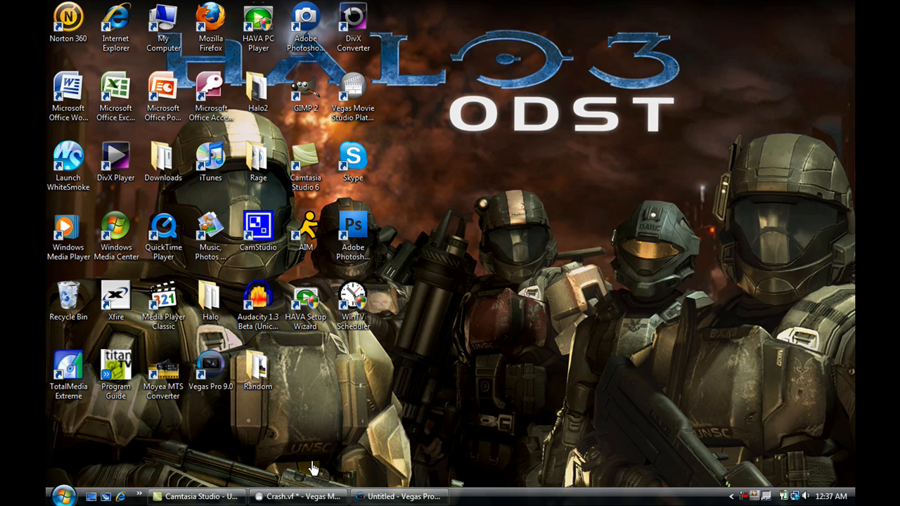
mouse_move(378, 392)
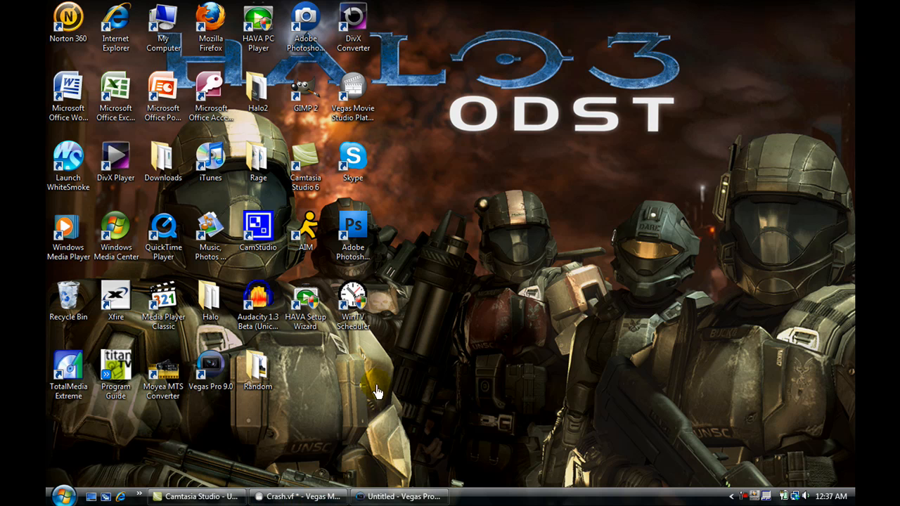
mouse_move(381, 319)
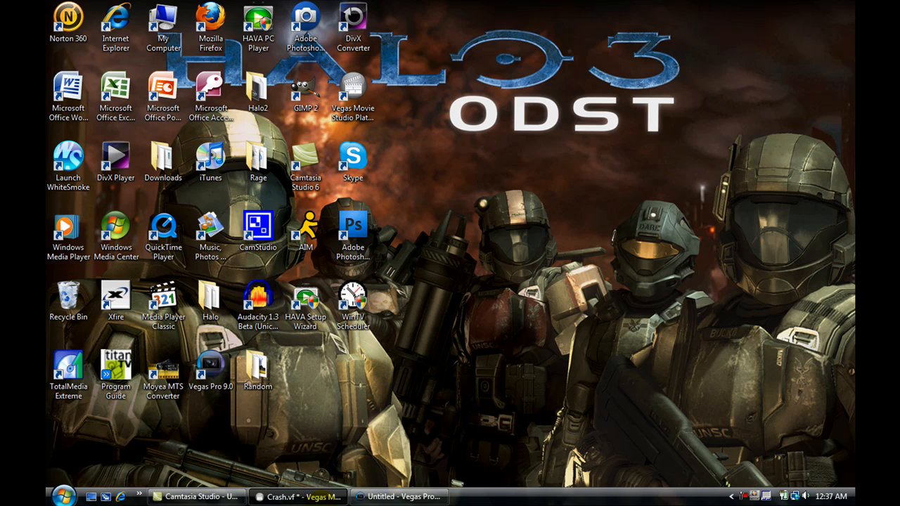
- Keep the HDV 720-30p template, enter 59.94 fps, and review the 48,000 Hz stereo audio settings
left_click(297, 495)
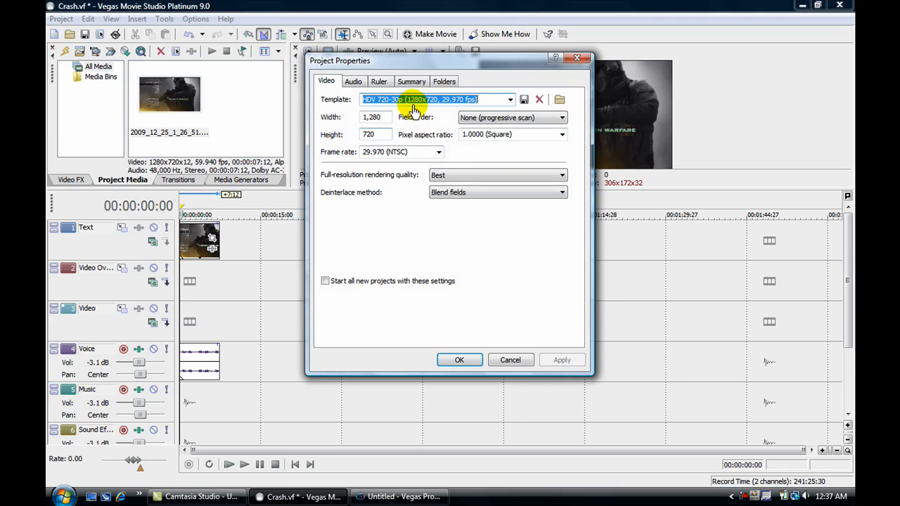
left_click(510, 99)
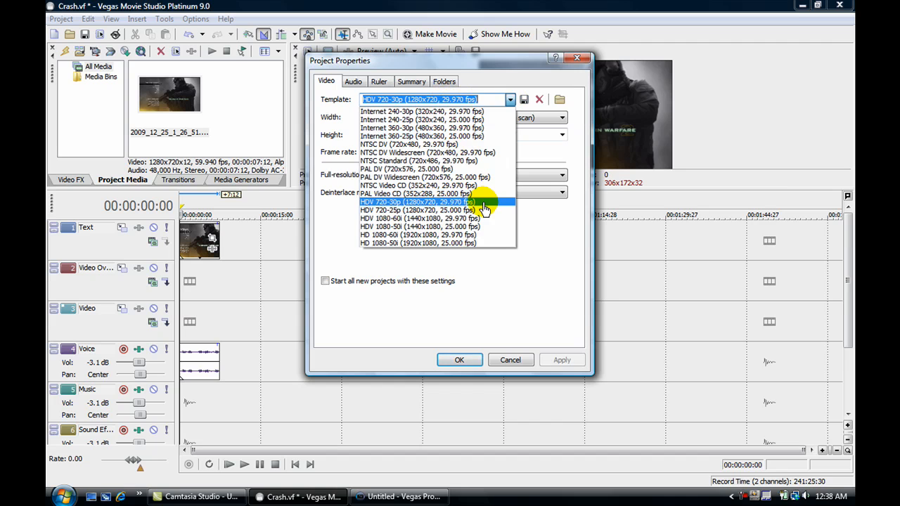
left_click(419, 201)
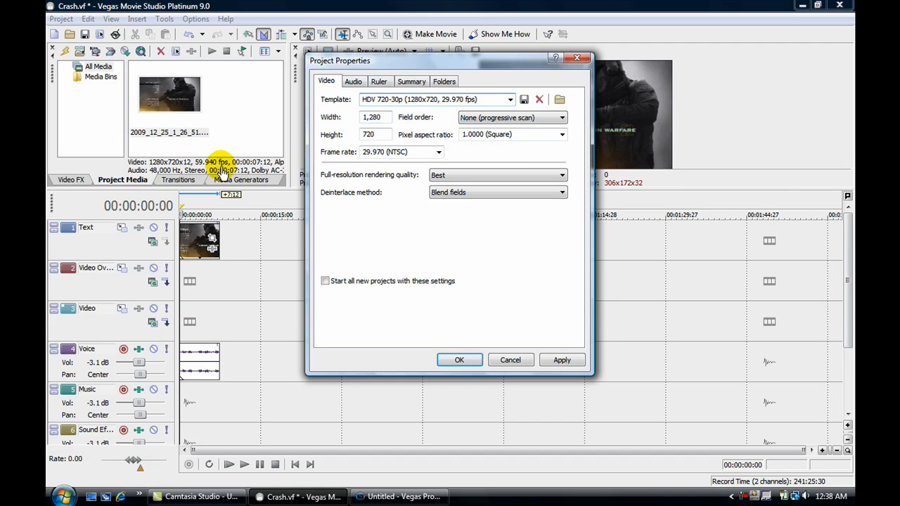
mouse_move(197, 166)
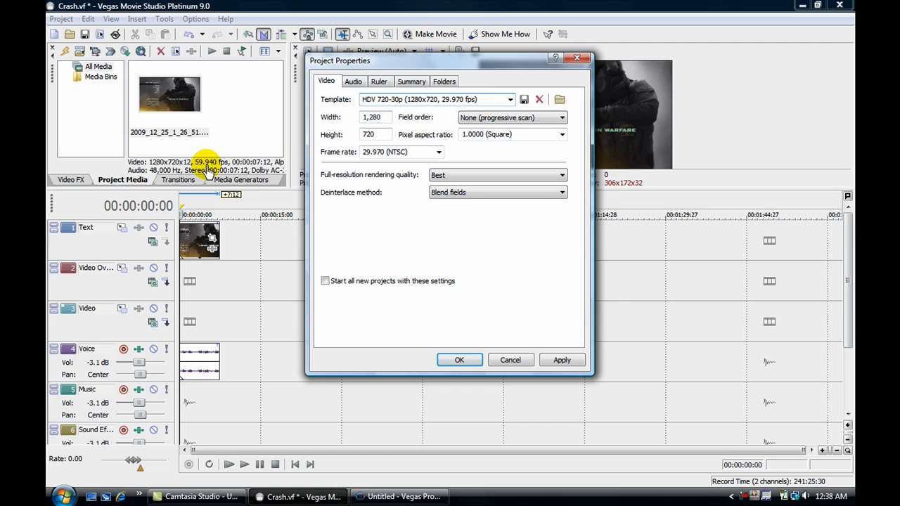
mouse_move(487, 144)
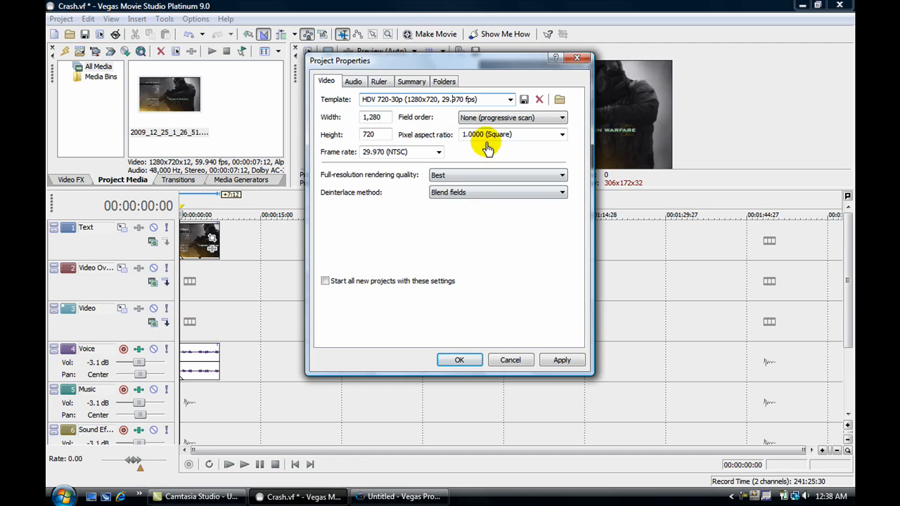
left_click(397, 152)
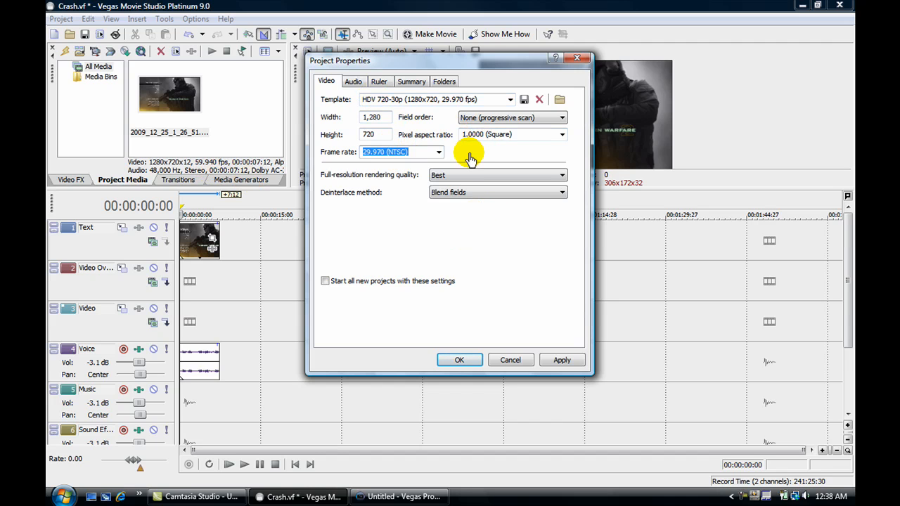
type("9.")
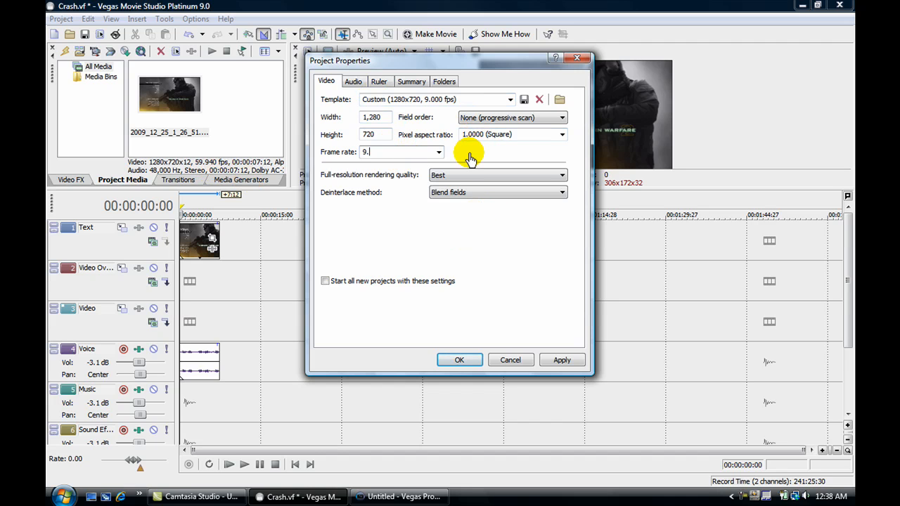
key("BackSpace")
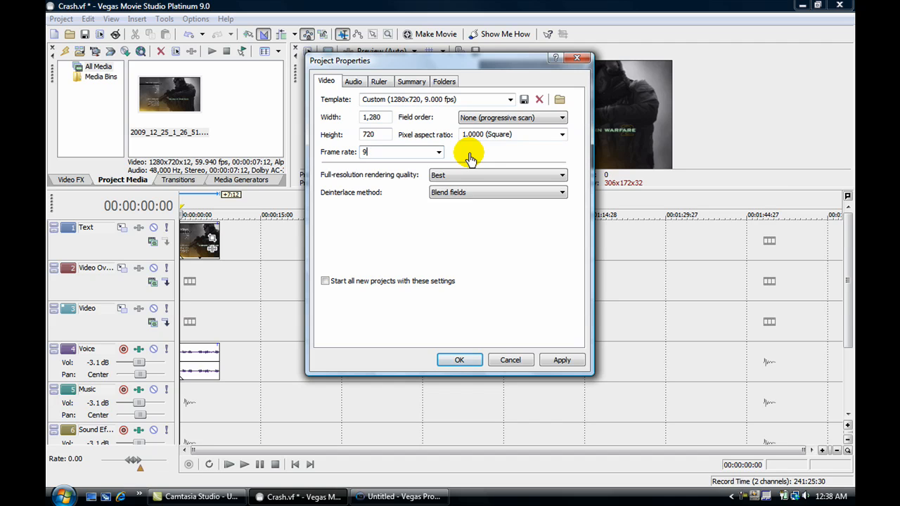
type("59.940000")
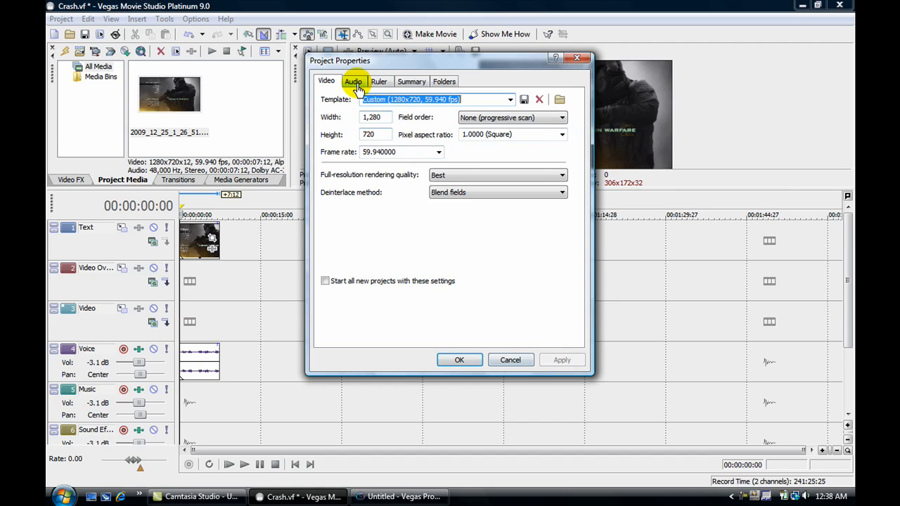
left_click(353, 80)
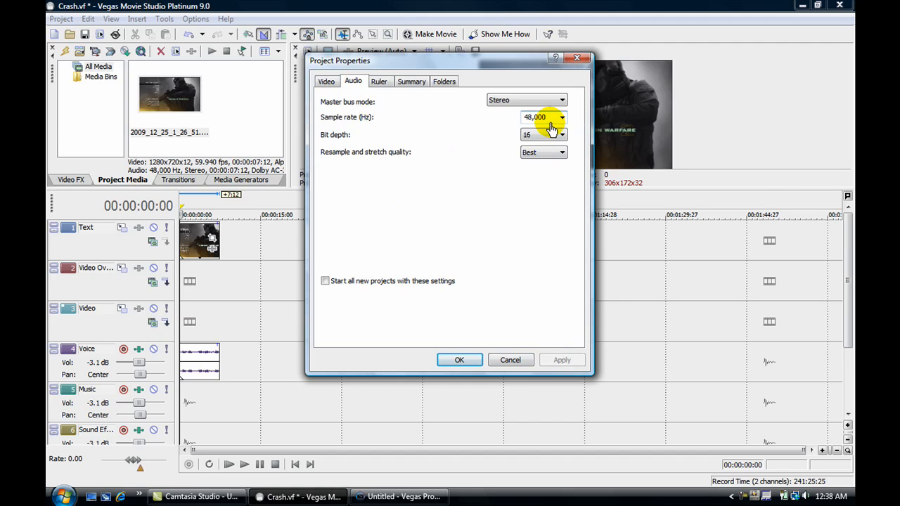
mouse_move(547, 130)
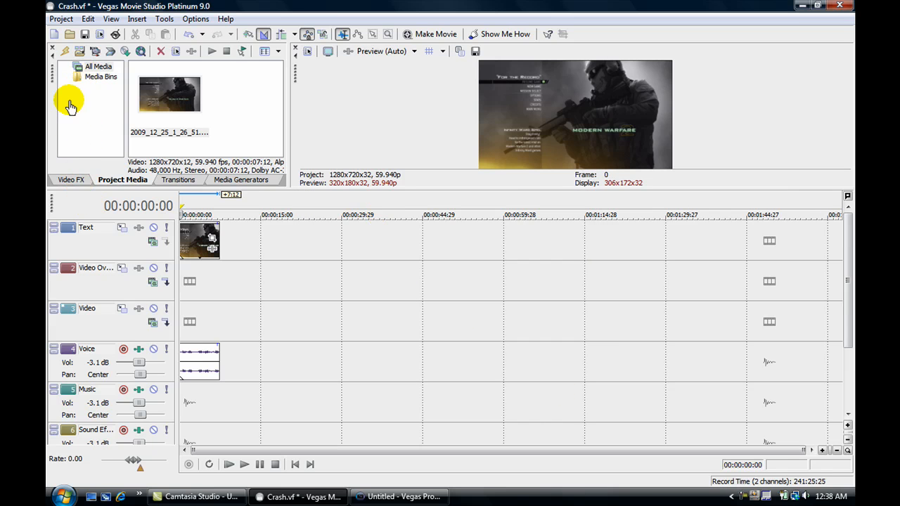
- Open Render As, review the MW 2 template's video settings, and accept them
left_click(60, 19)
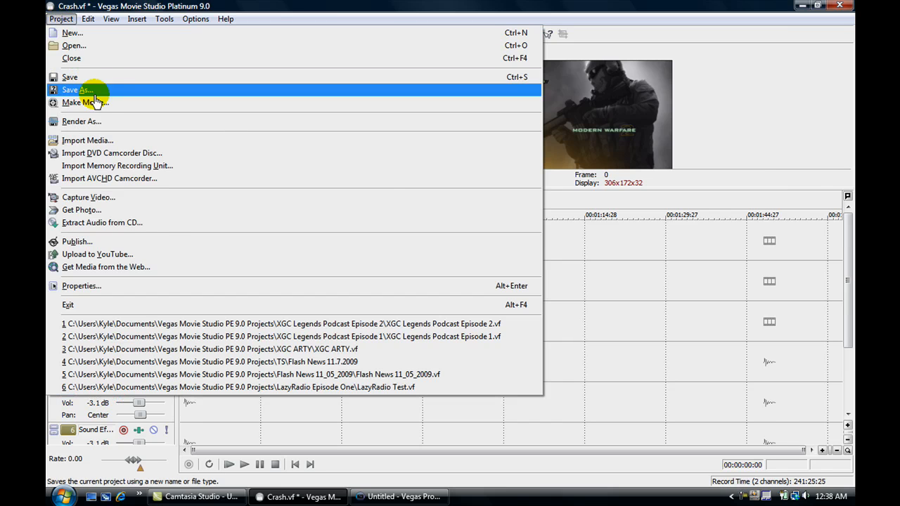
left_click(81, 121)
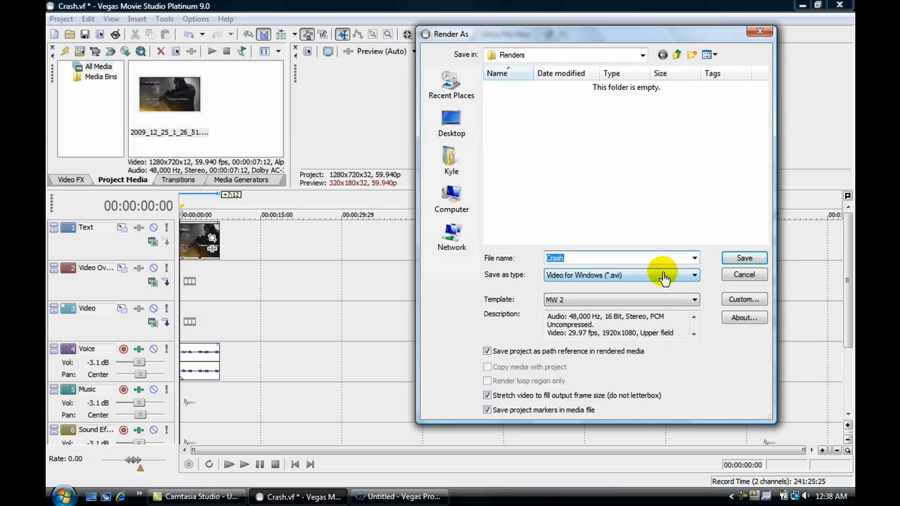
left_click(744, 299)
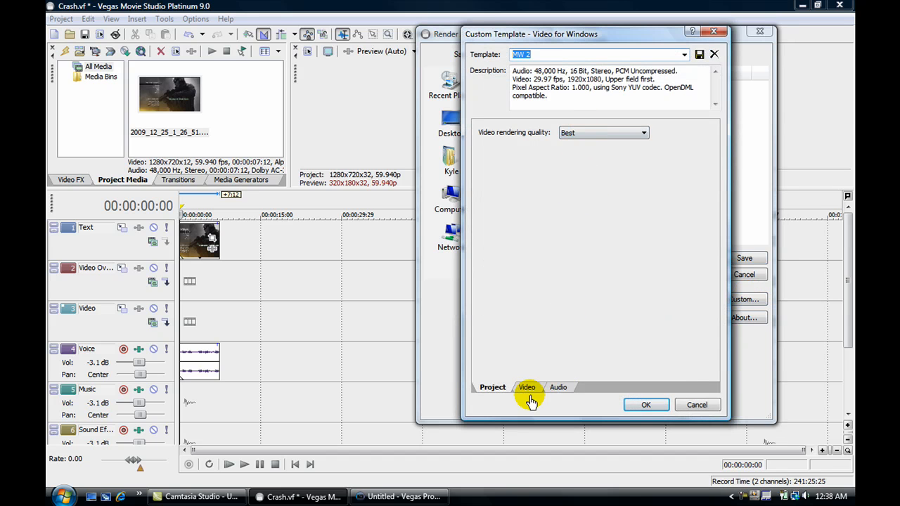
left_click(526, 387)
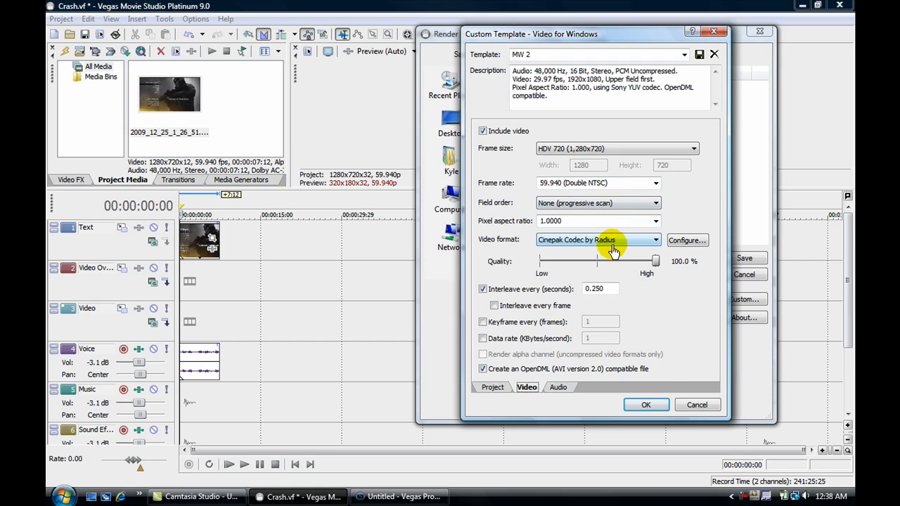
mouse_move(615, 243)
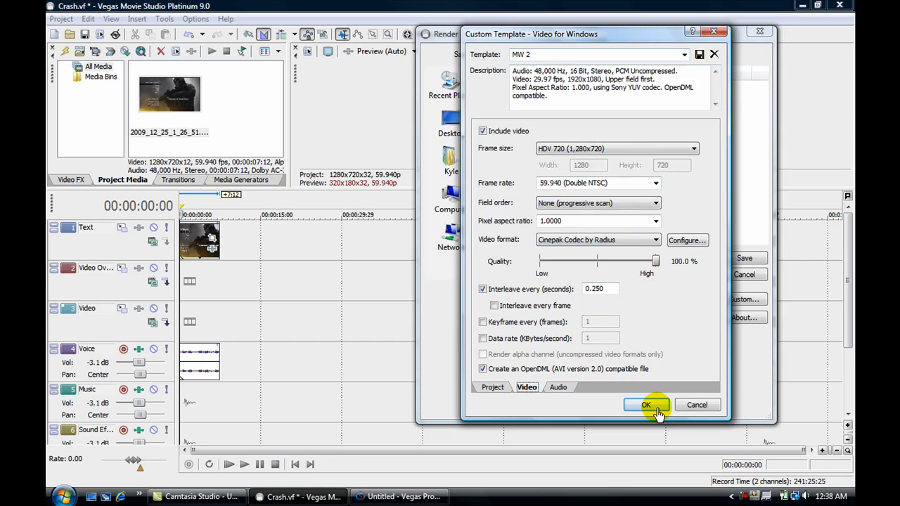
left_click(646, 406)
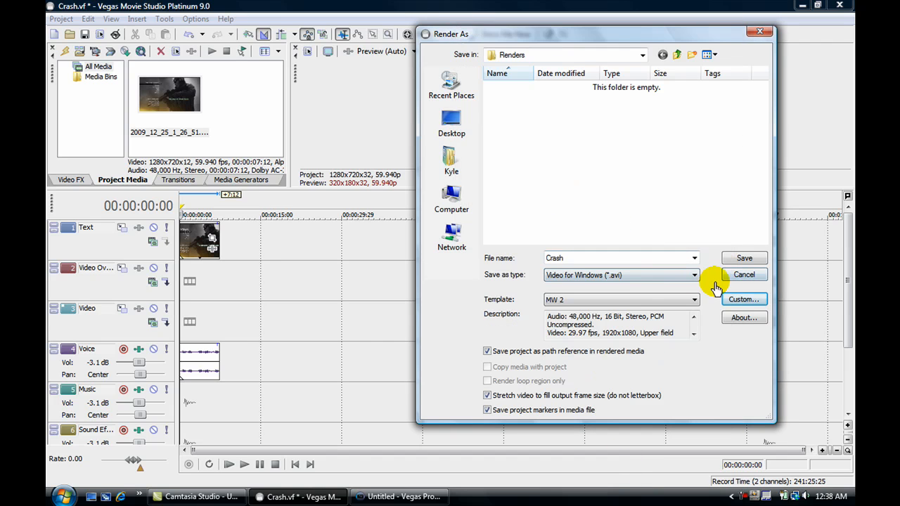
- Save to start rendering Crash as an AVI file
left_click(744, 258)
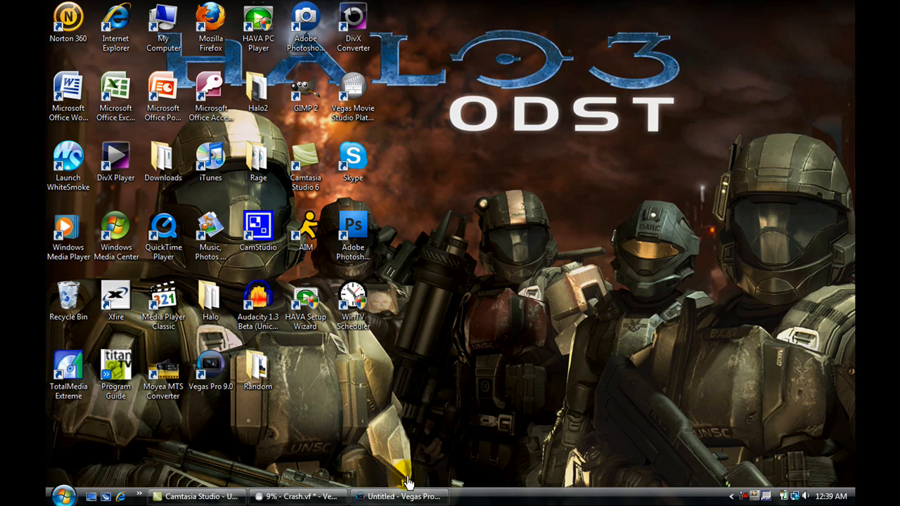
left_click(399, 496)
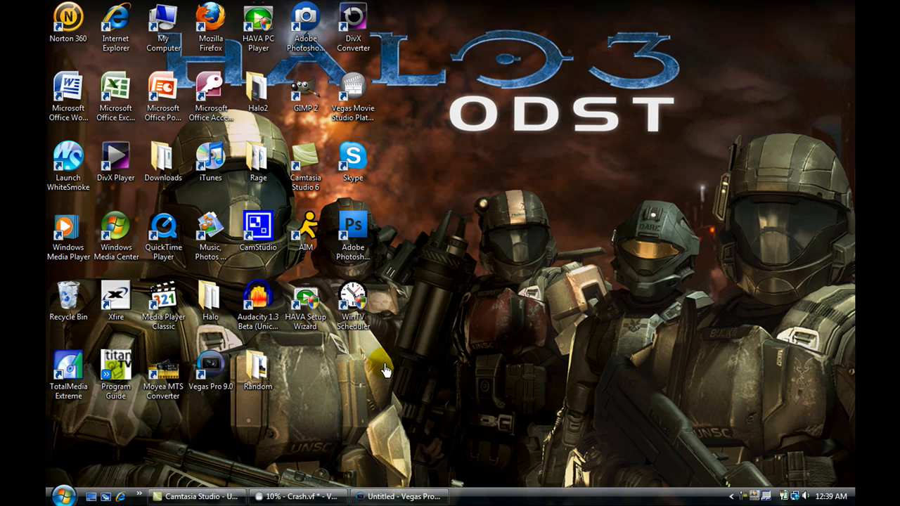
left_click(410, 496)
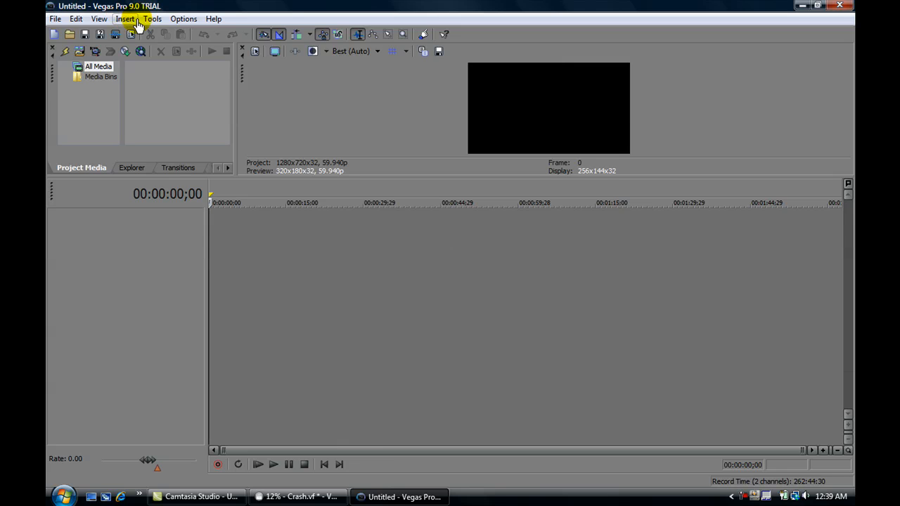
mouse_move(758, 14)
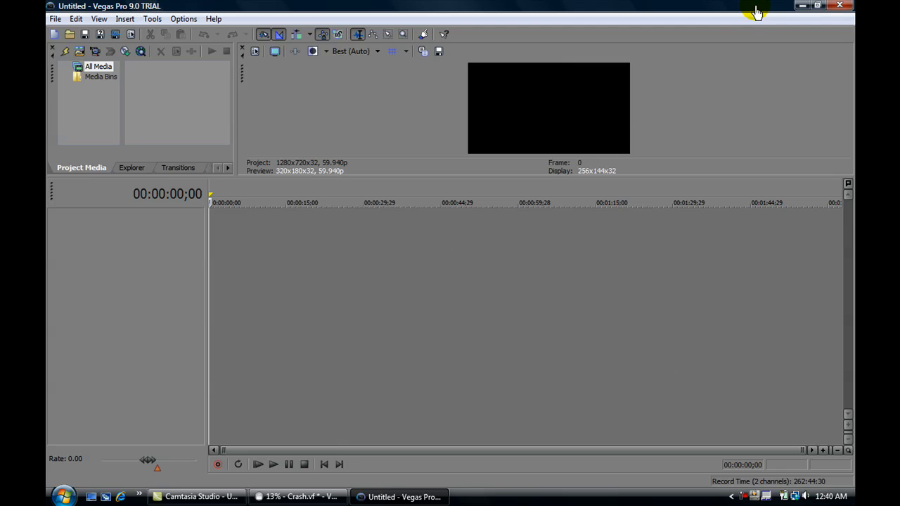
mouse_move(84, 10)
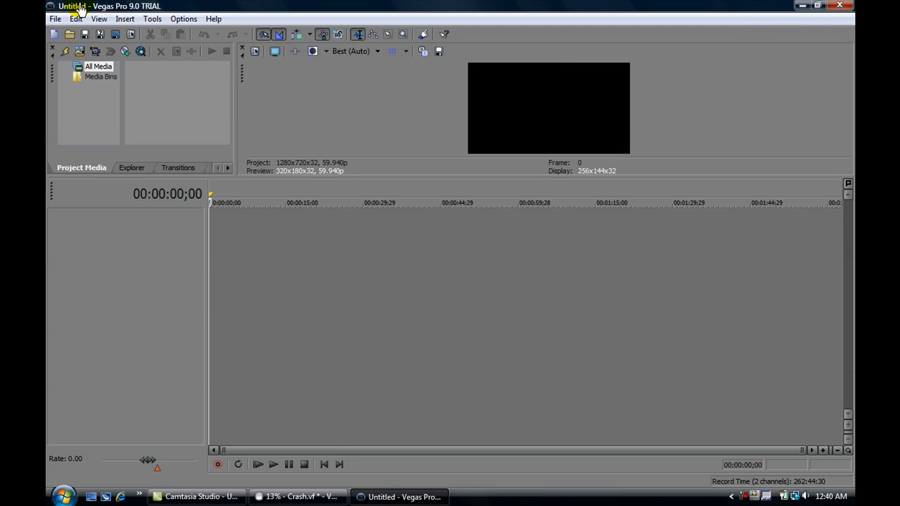
mouse_move(223, 14)
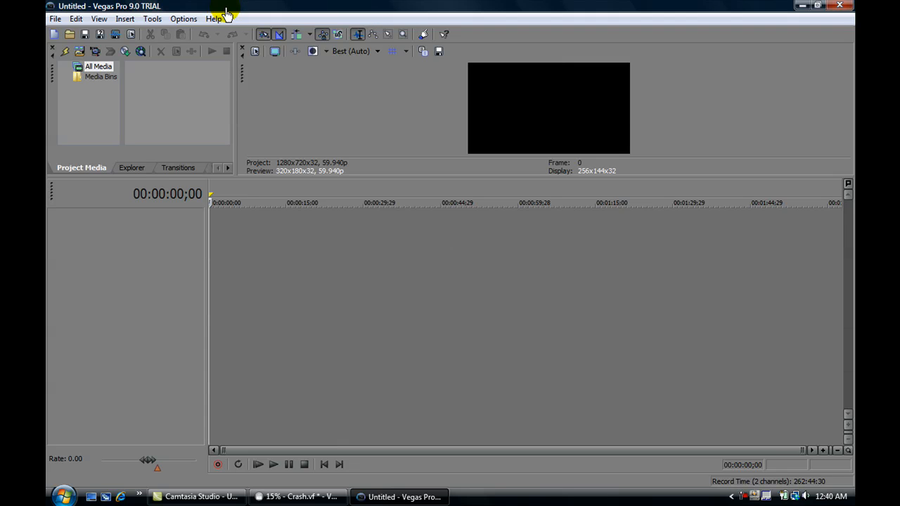
mouse_move(343, 168)
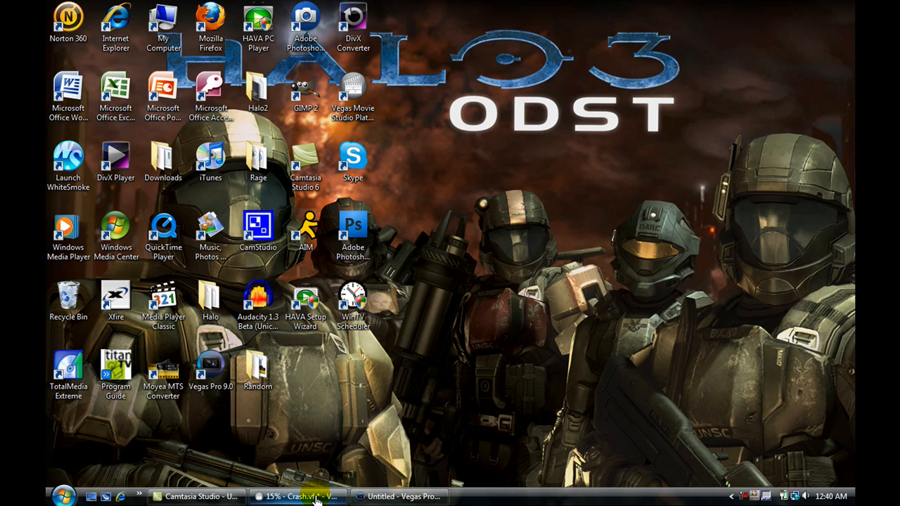
- Check the Crash.avi render progress, then switch to the Vegas Pro trial
left_click(306, 497)
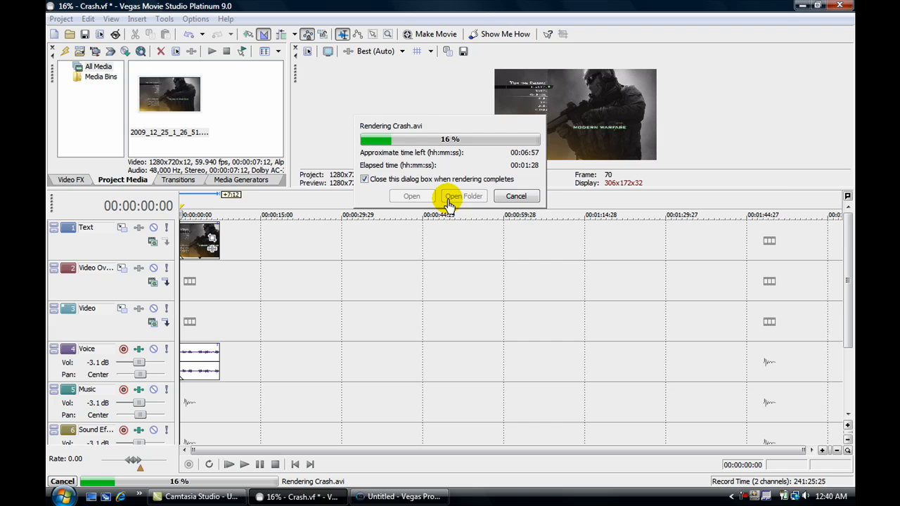
mouse_move(811, 10)
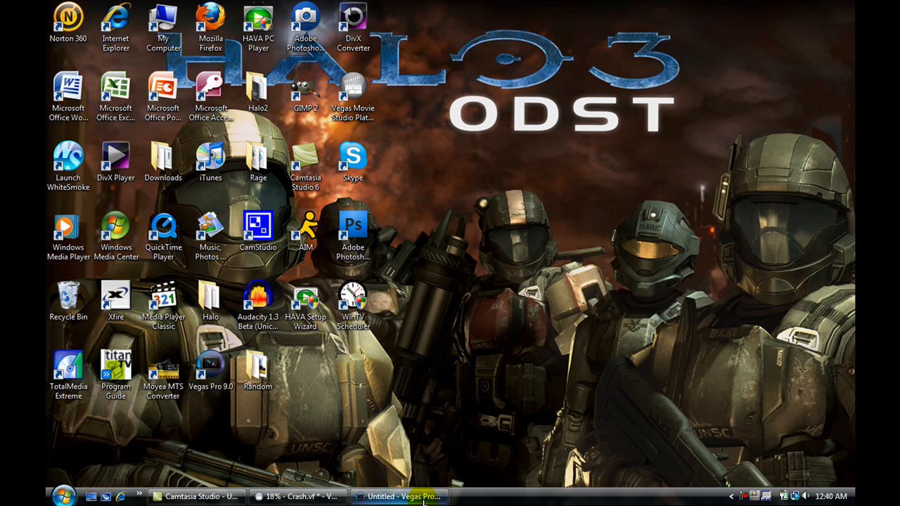
left_click(414, 495)
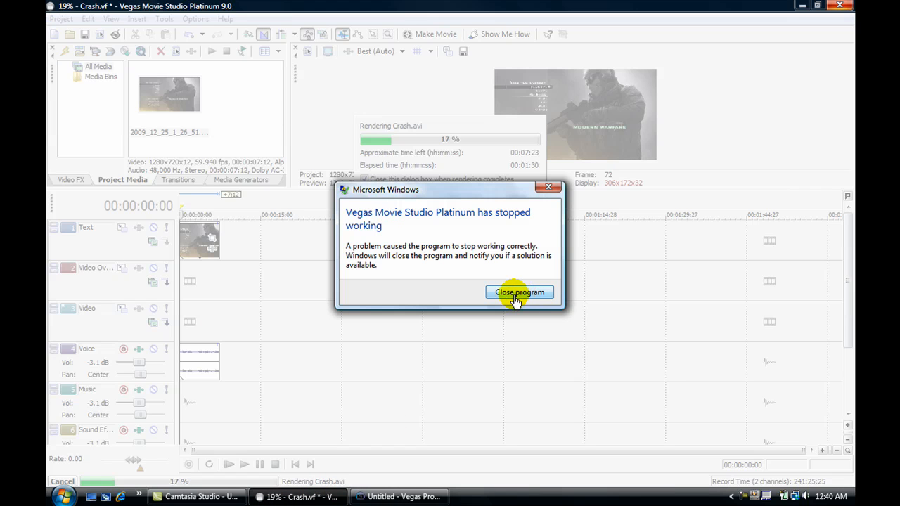
mouse_move(453, 285)
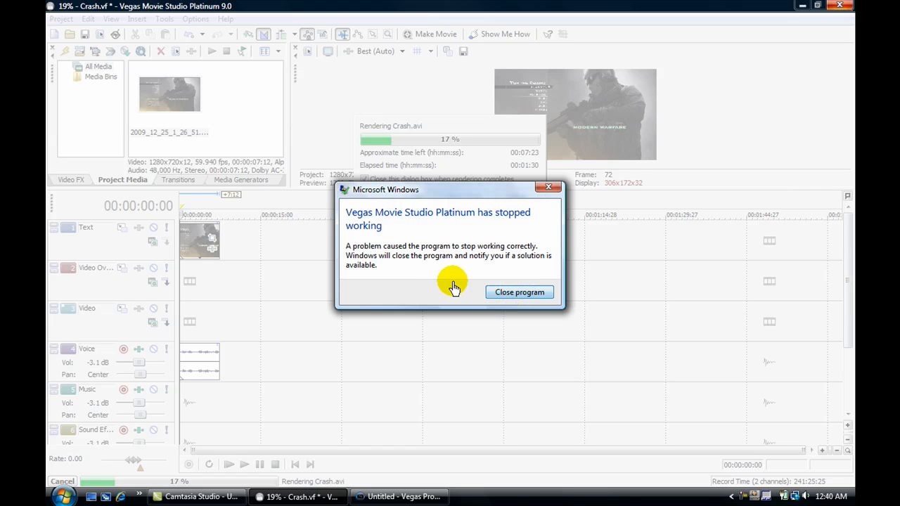
mouse_move(398, 191)
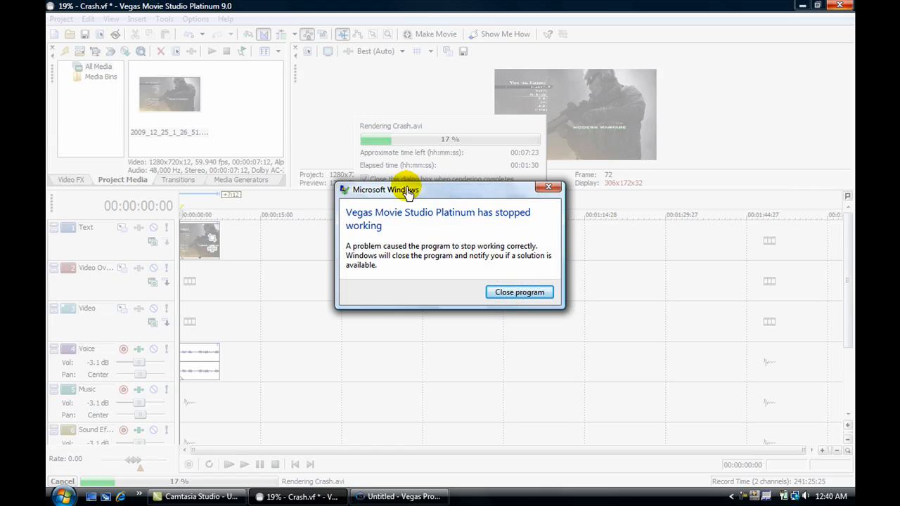
mouse_move(395, 248)
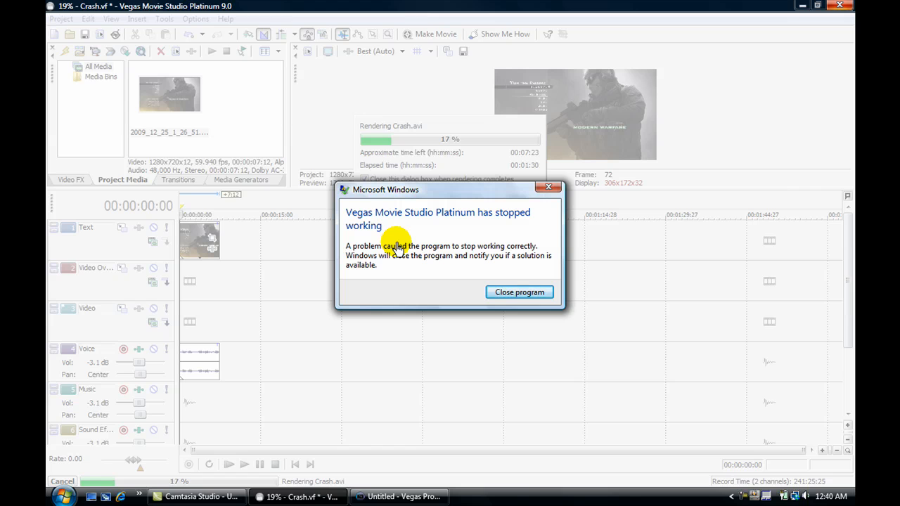
mouse_move(589, 273)
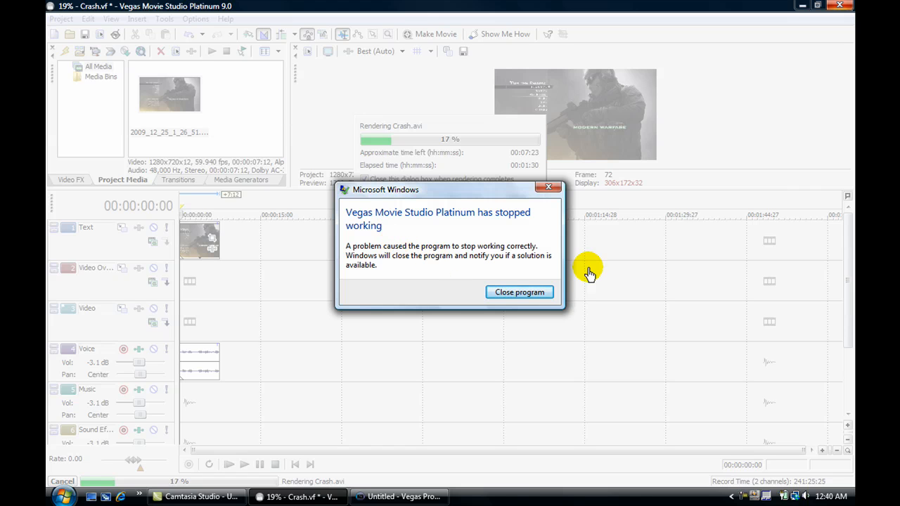
- Close the crashed Vegas Movie Studio from the 'has stopped working' dialog
left_click(519, 292)
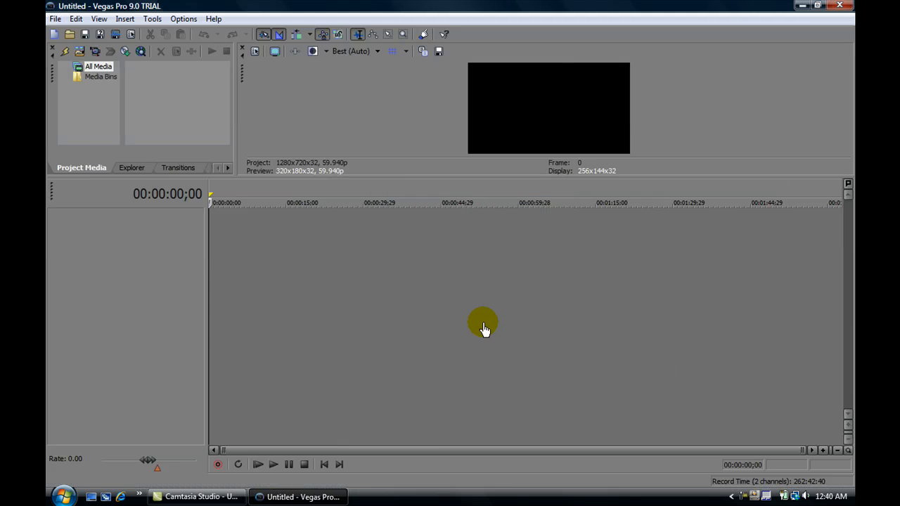
mouse_move(414, 64)
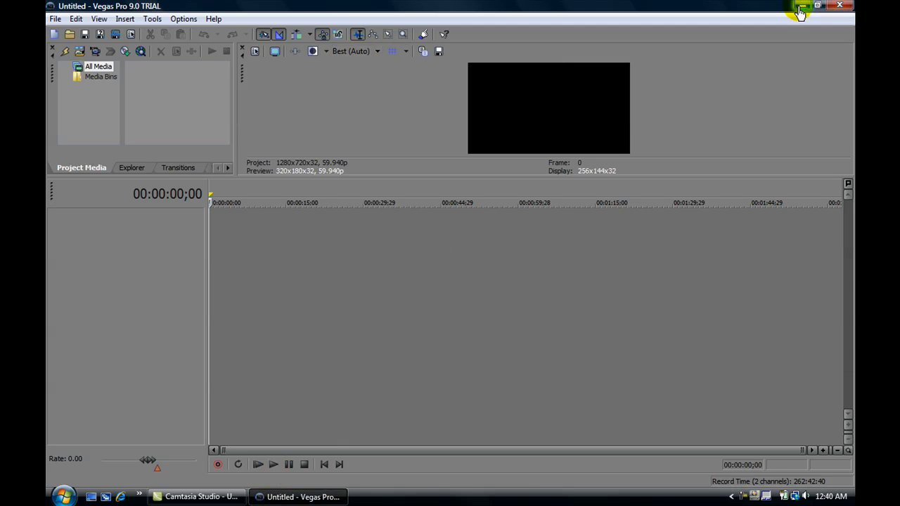
left_click(801, 9)
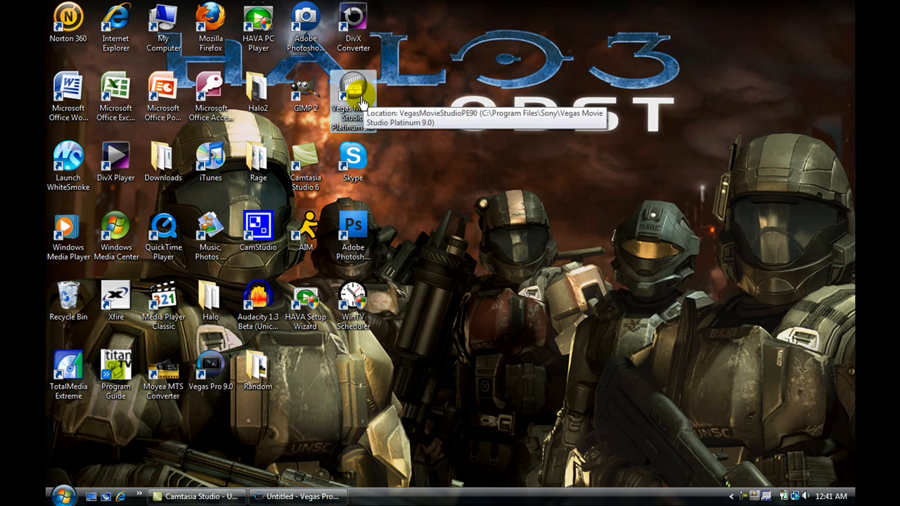
mouse_move(322, 30)
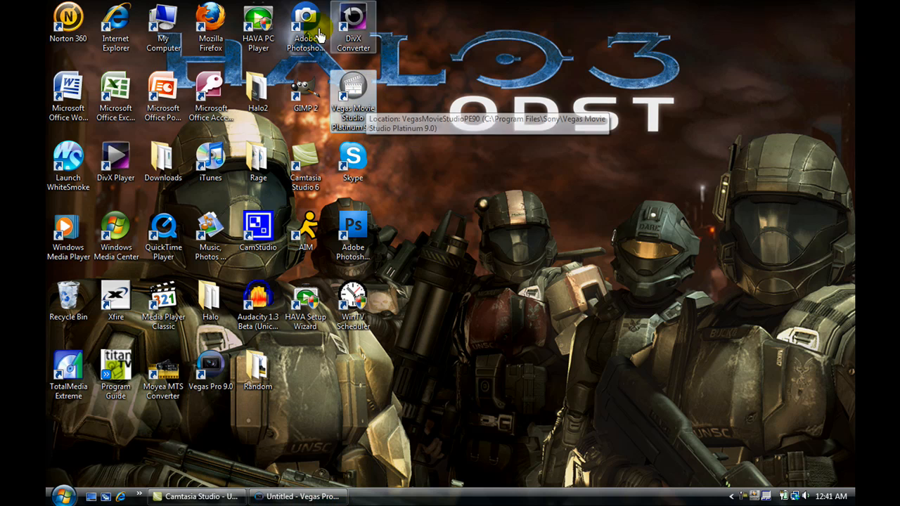
mouse_move(387, 122)
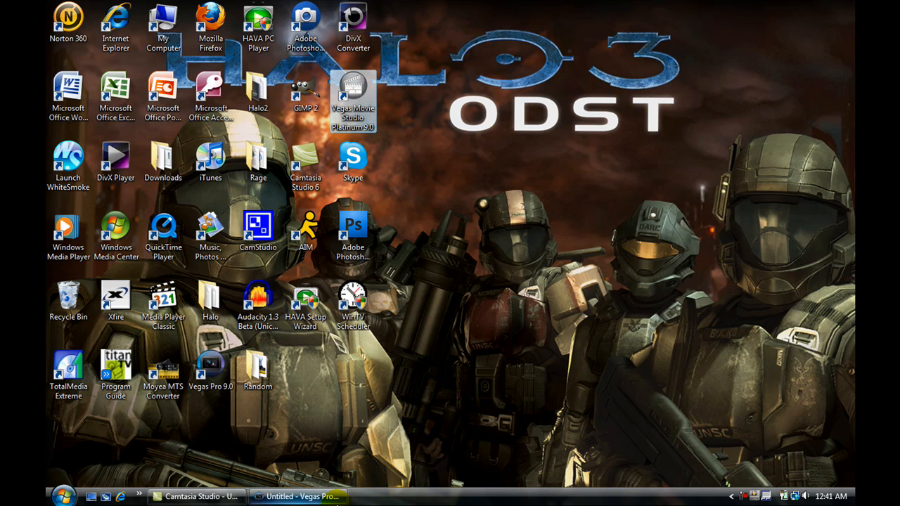
left_click(296, 497)
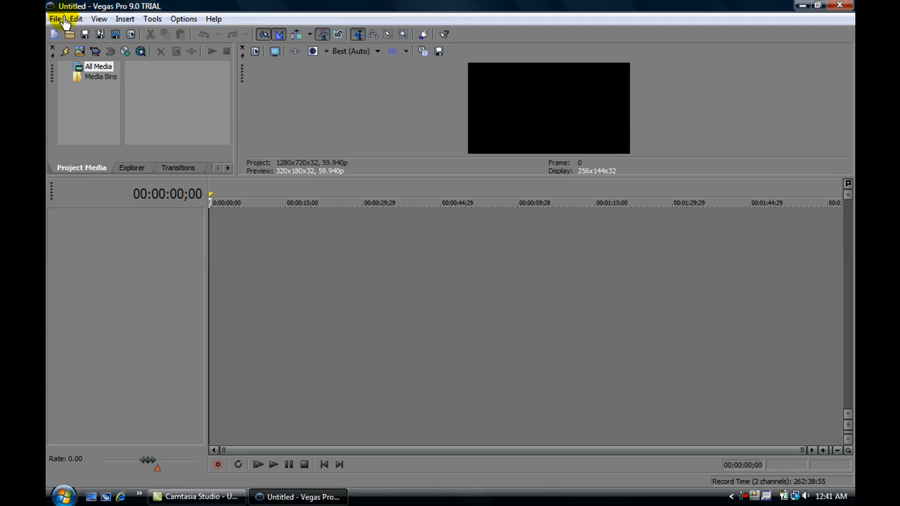
- Import the 2009_12_26_1_54_36.TS recording and drag it to the timeline start
left_click(54, 19)
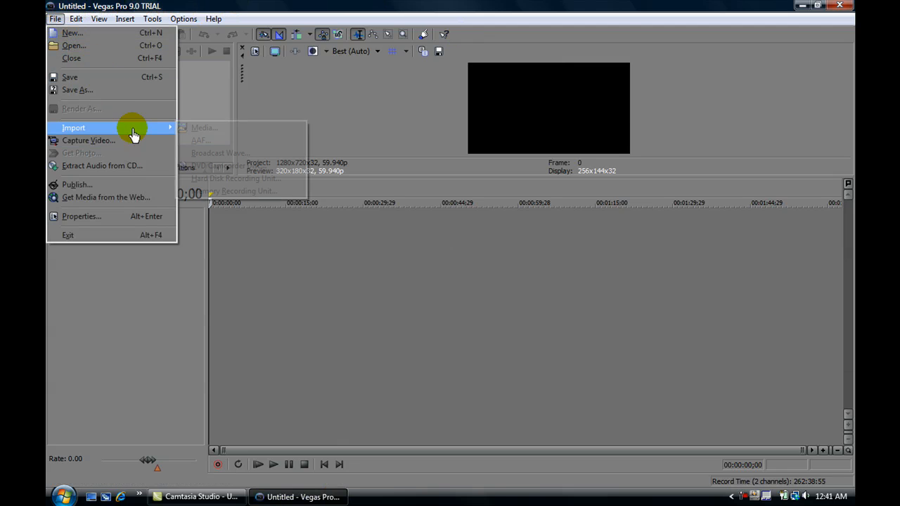
left_click(203, 127)
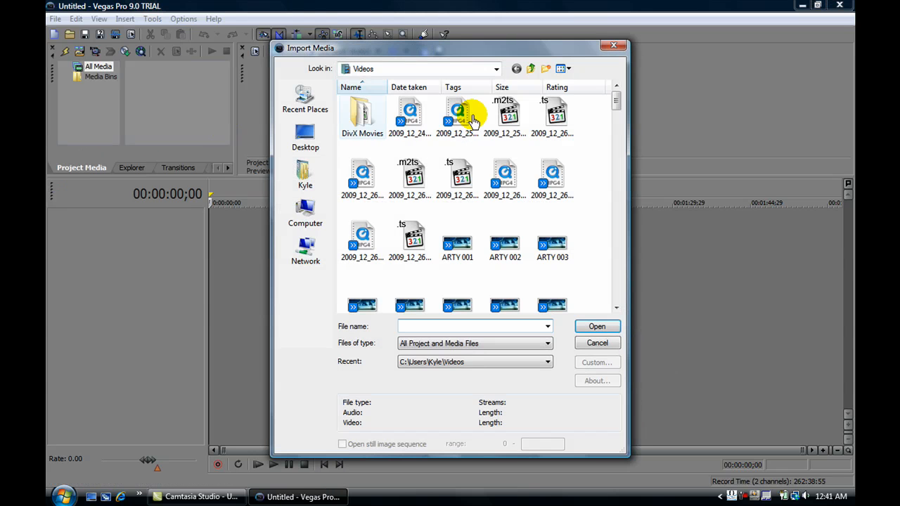
left_click(597, 327)
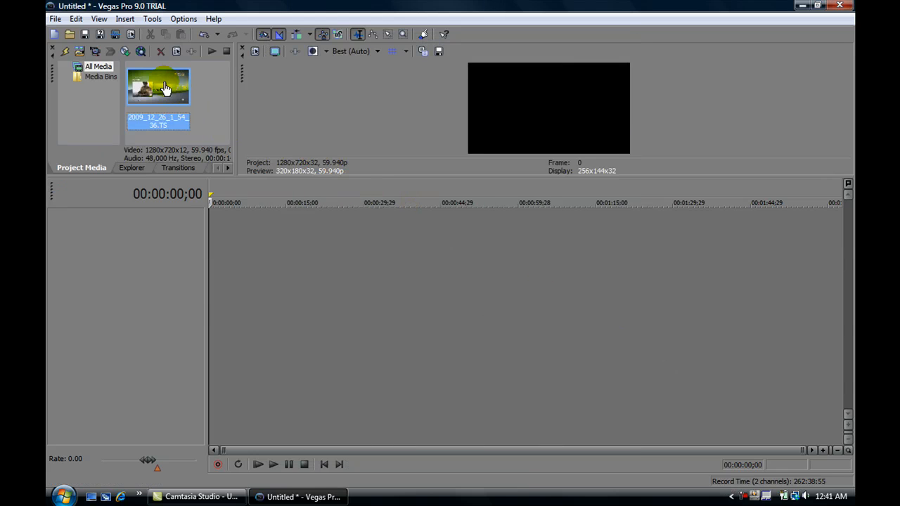
left_click_drag(159, 86, 246, 239)
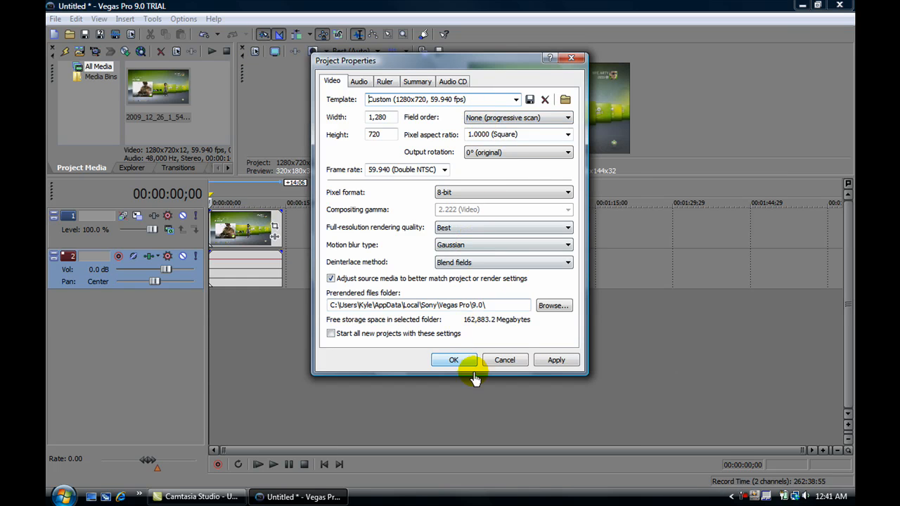
- Accept the matched 1280x720, 59.940 fps project properties
left_click(454, 360)
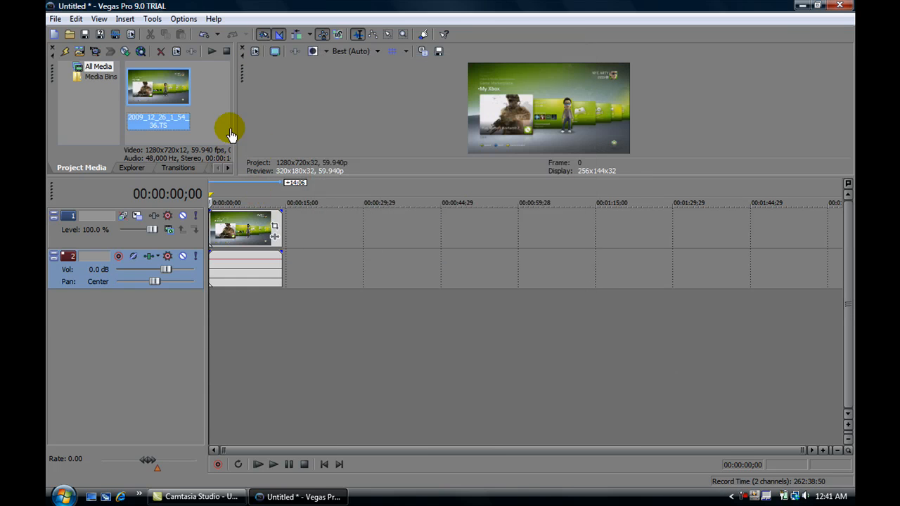
left_click(47, 19)
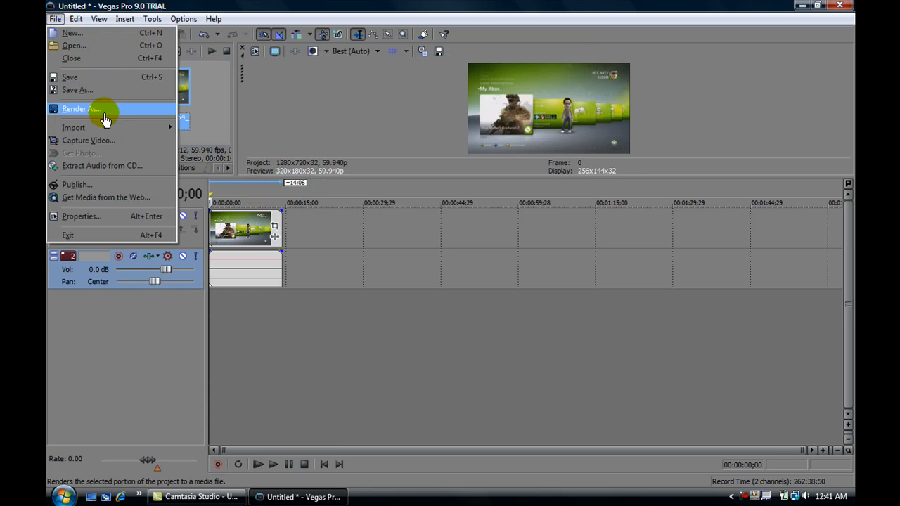
- Render the project to 'HD Test' as WMV with the HD TEST template
left_click(79, 110)
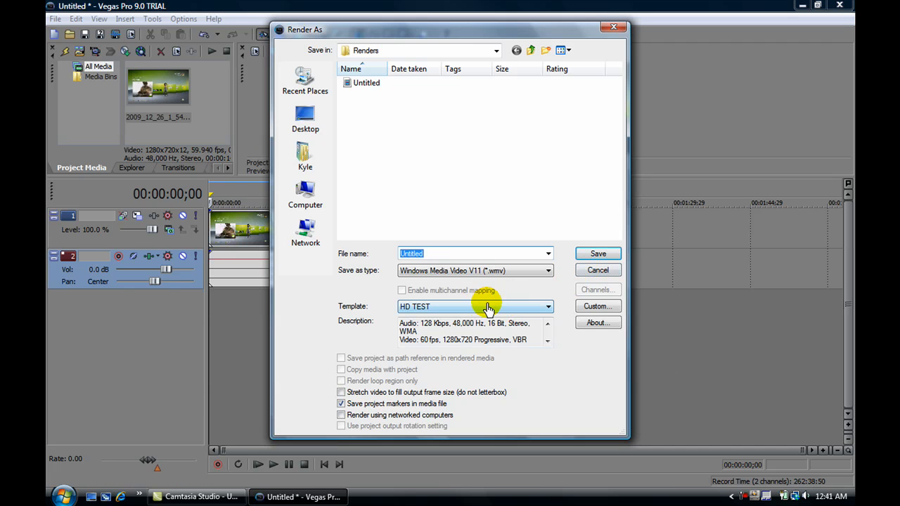
mouse_move(499, 272)
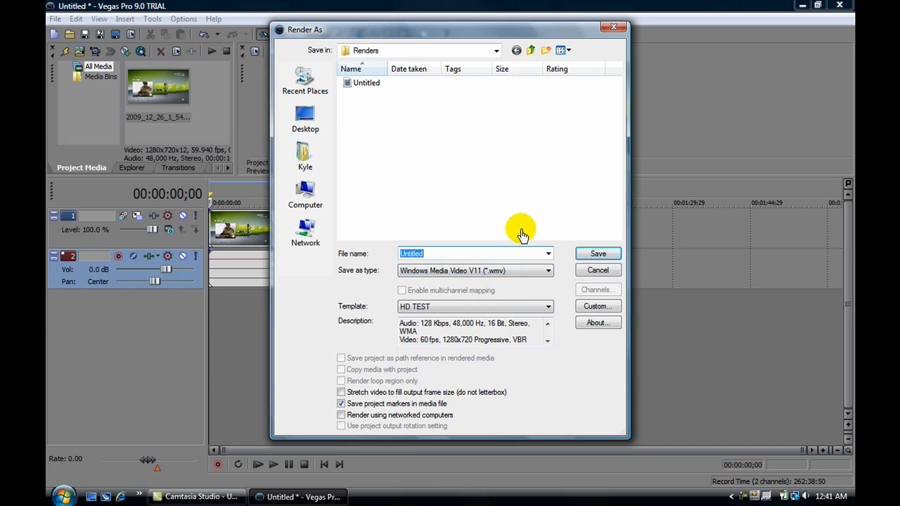
type("HD Test")
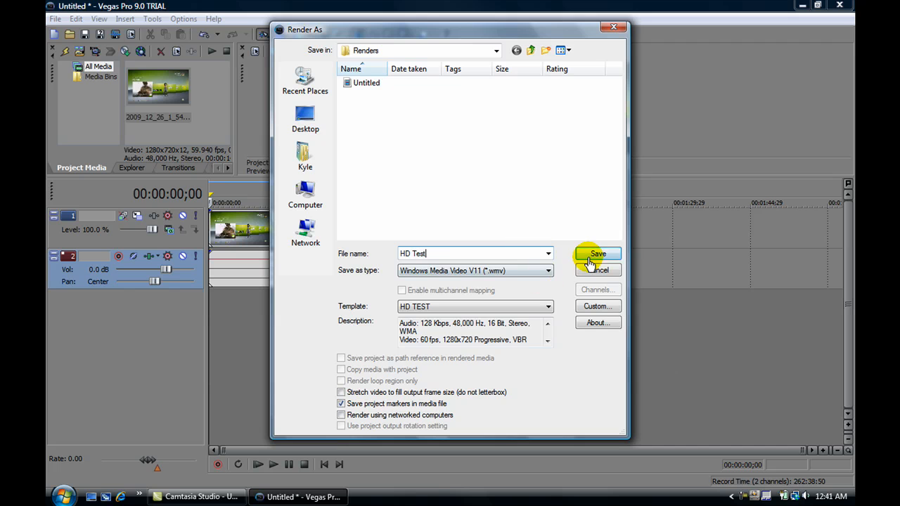
left_click(597, 254)
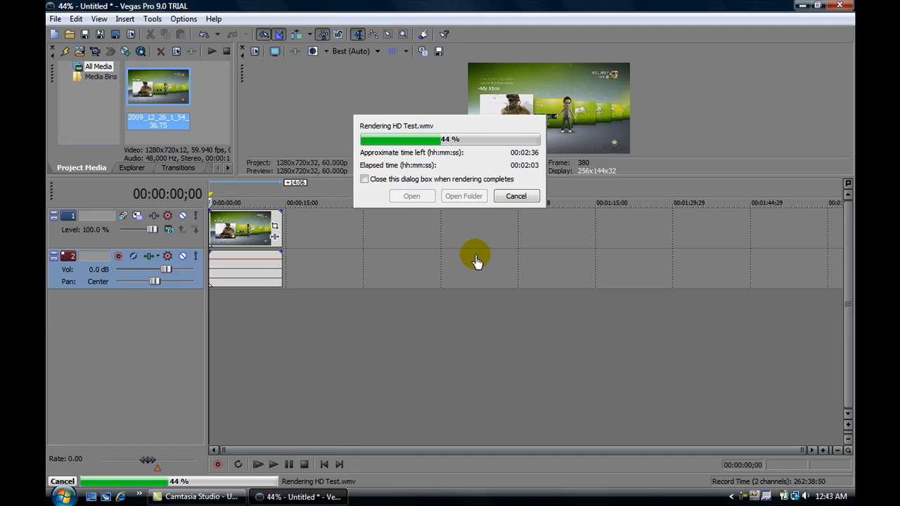
mouse_move(510, 200)
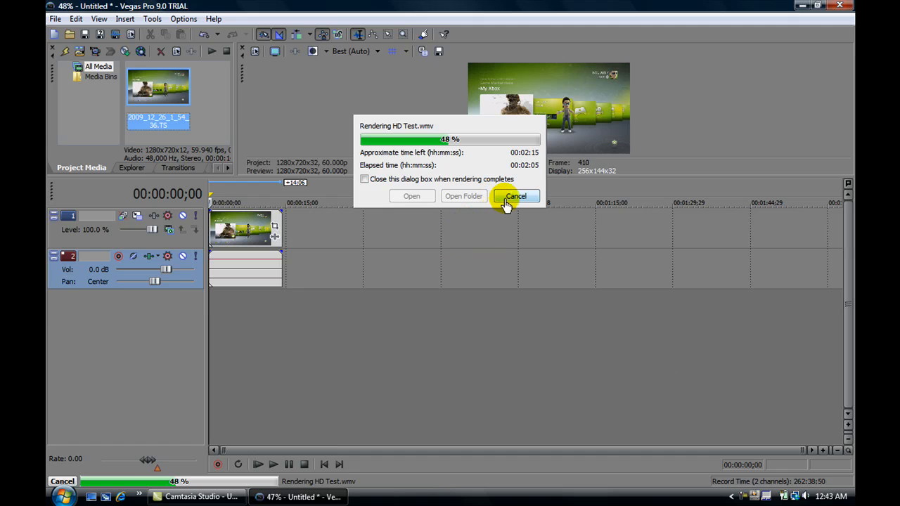